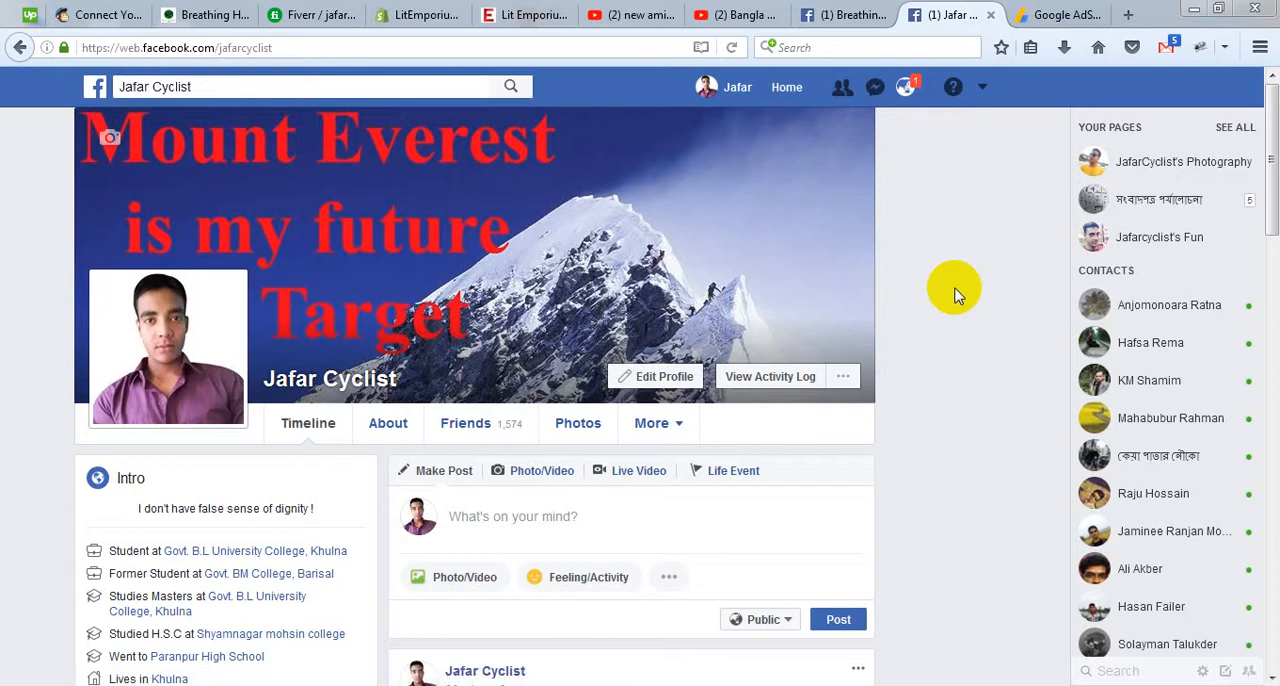
{"action": "mouse_move", "coordinate": [970, 362]}
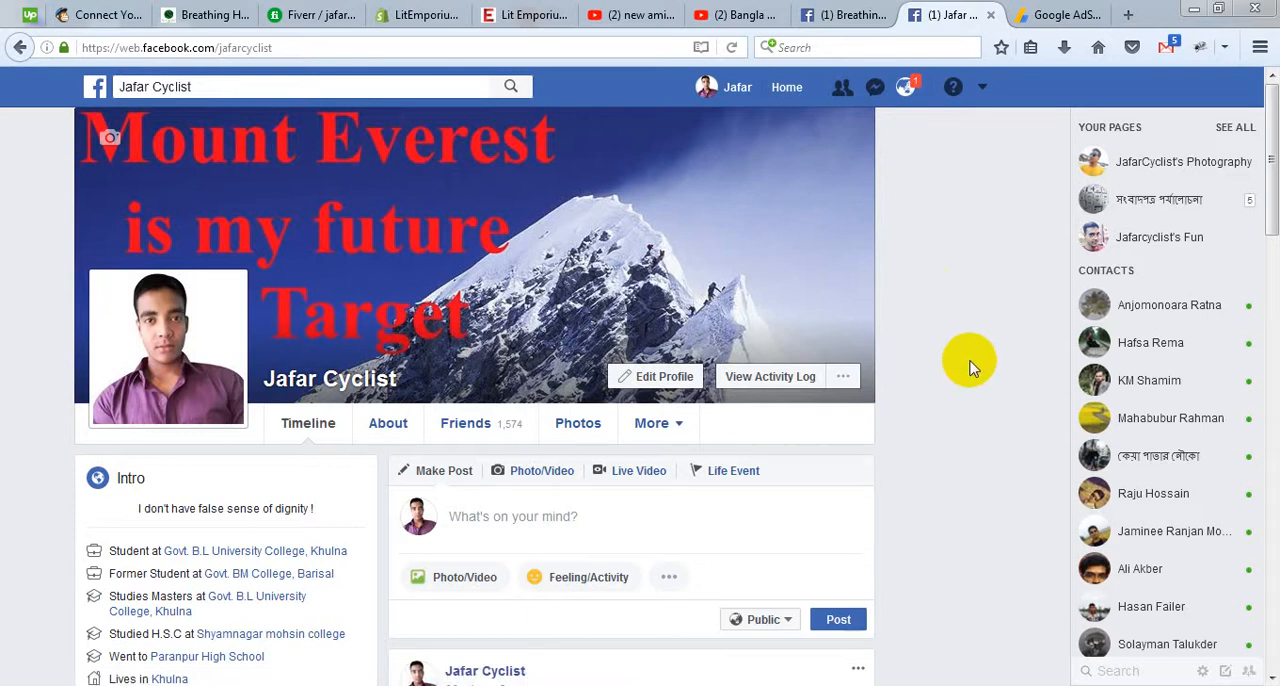
Step: Show the Breathing Heart page and look through its existing content
{"action": "left_click", "coordinate": [840, 14]}
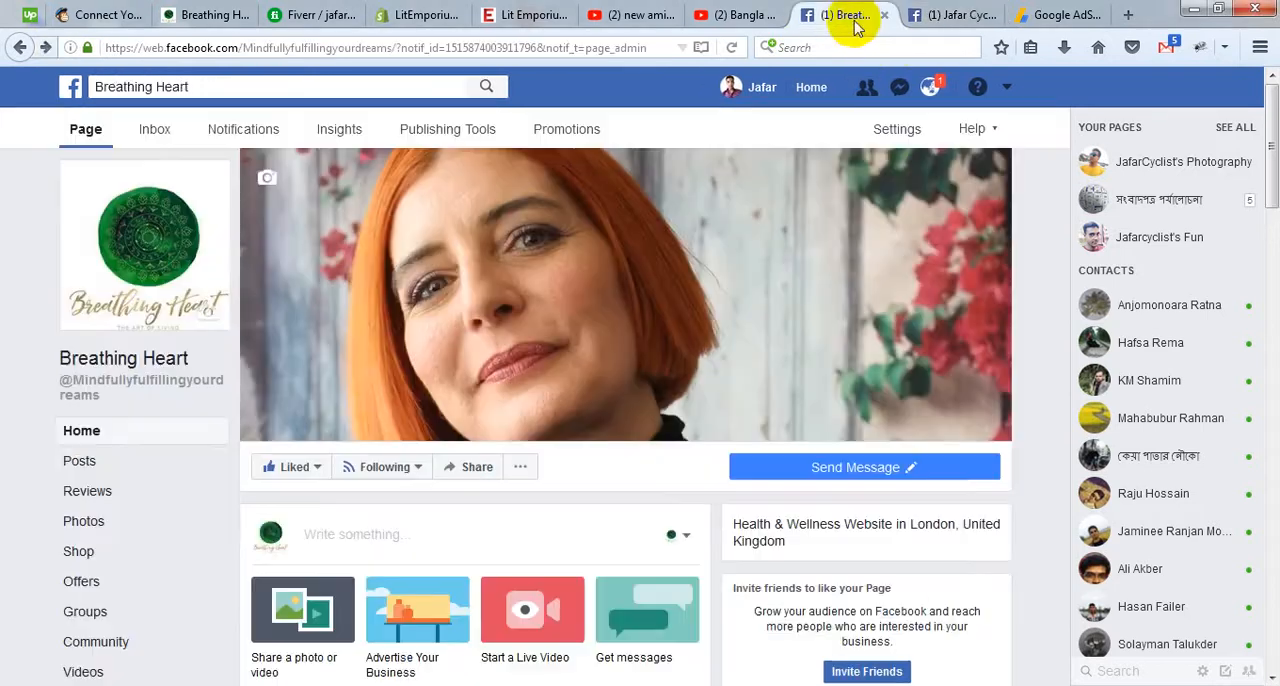
{"action": "scroll", "scroll_direction": "down", "scroll_amount": 3}
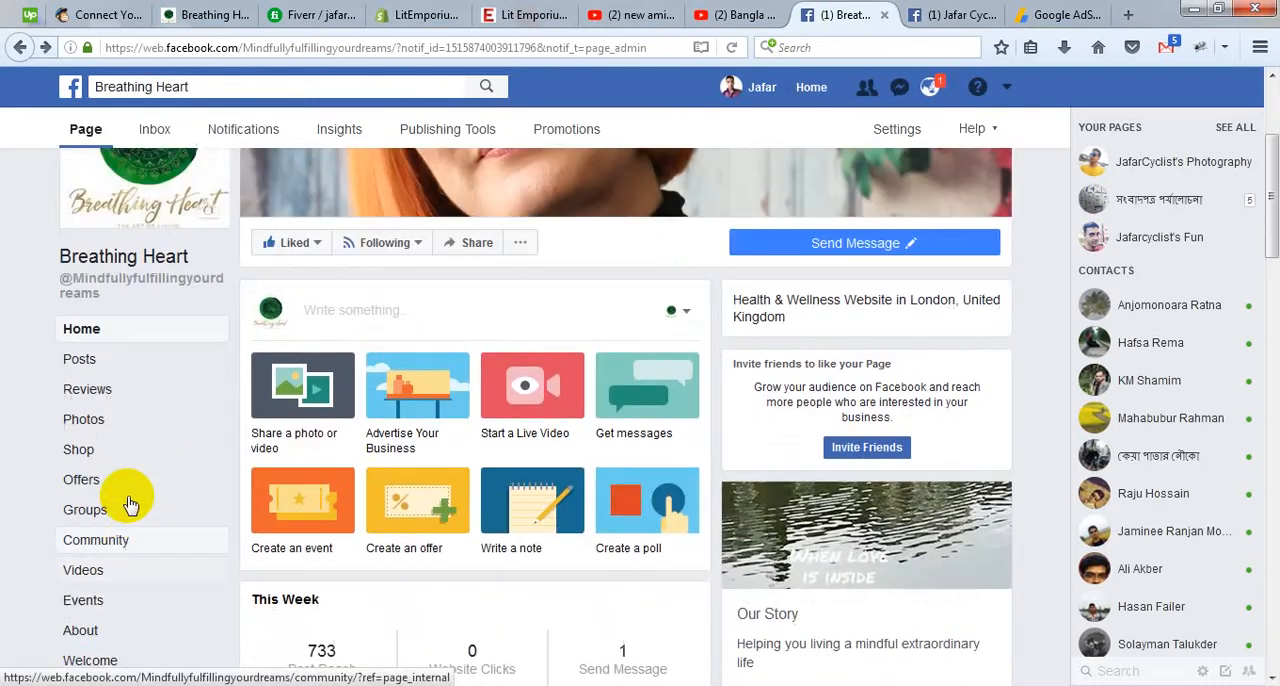
{"action": "scroll", "scroll_direction": "down", "scroll_amount": 3}
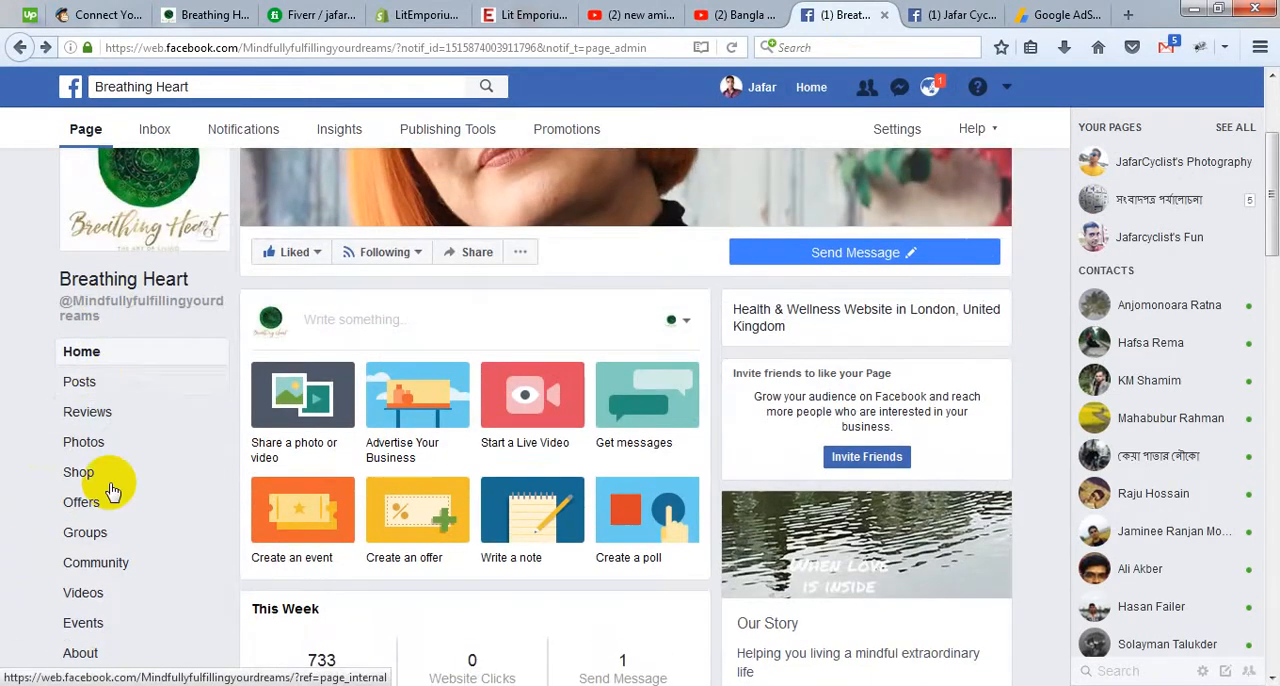
{"action": "scroll", "scroll_direction": "down", "scroll_amount": 3}
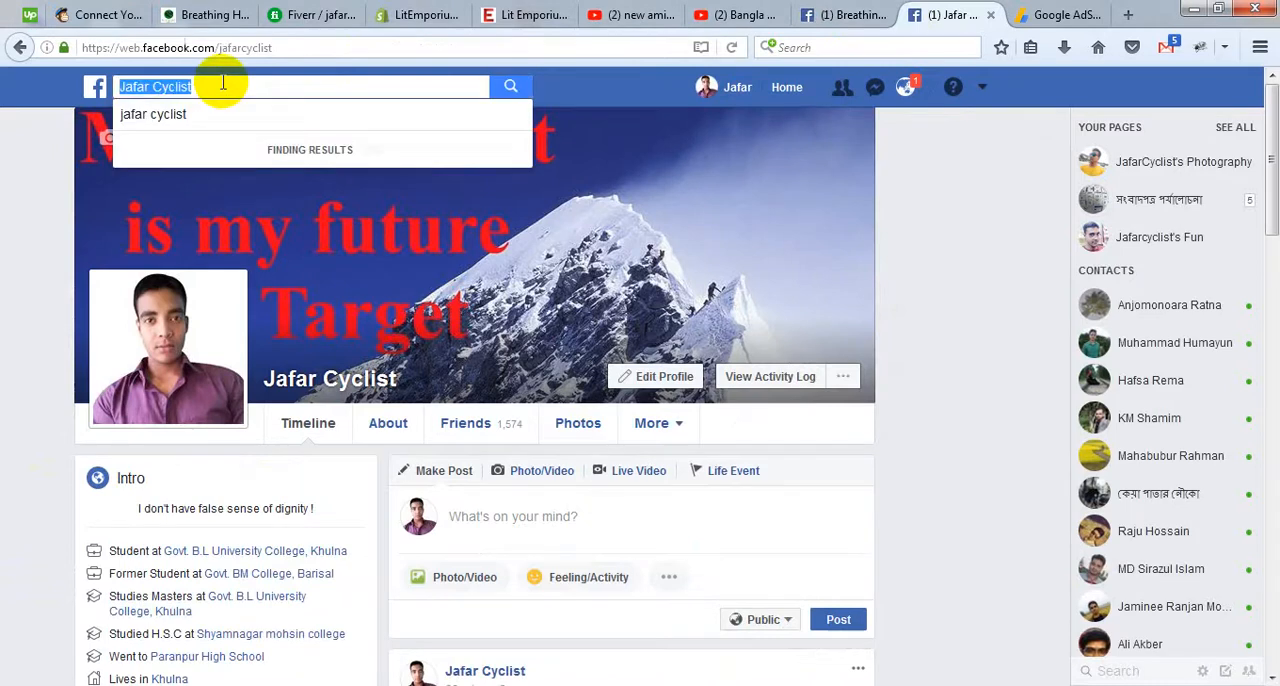
Step: Find 'static html iframe tabs' via search and go to the Static HTML: iframe tabs app
{"action": "type", "text": "sta"}
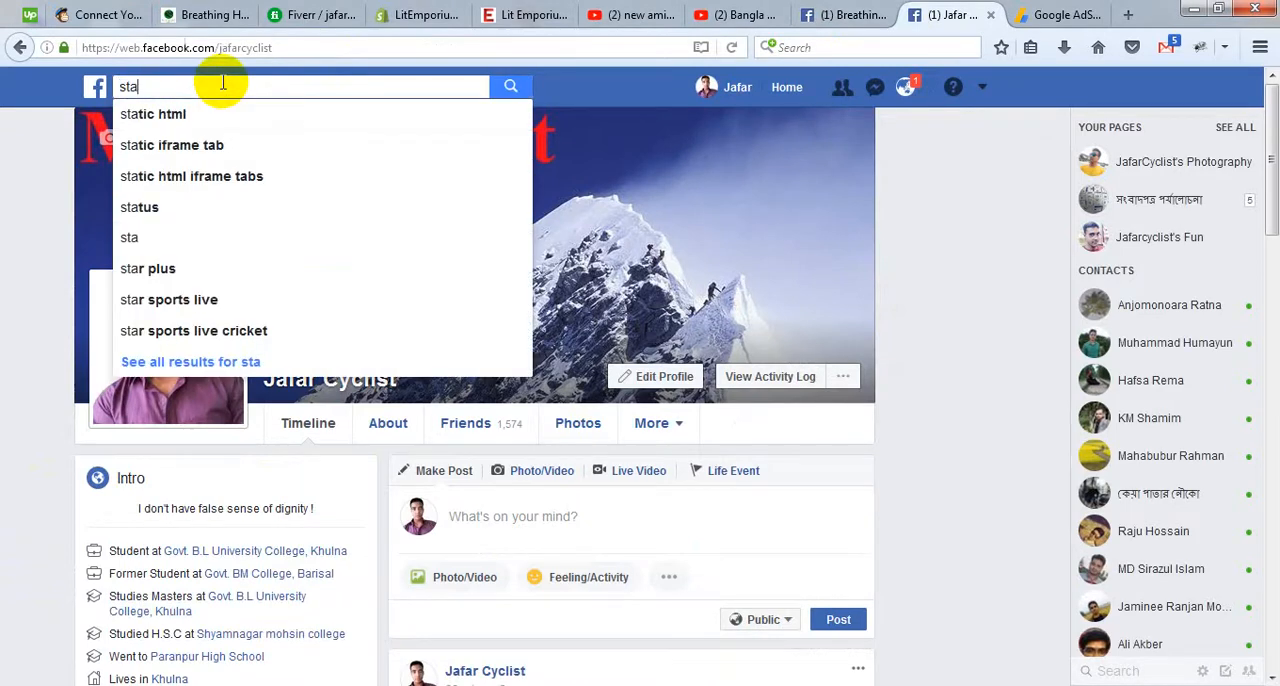
{"action": "left_click", "coordinate": [192, 176]}
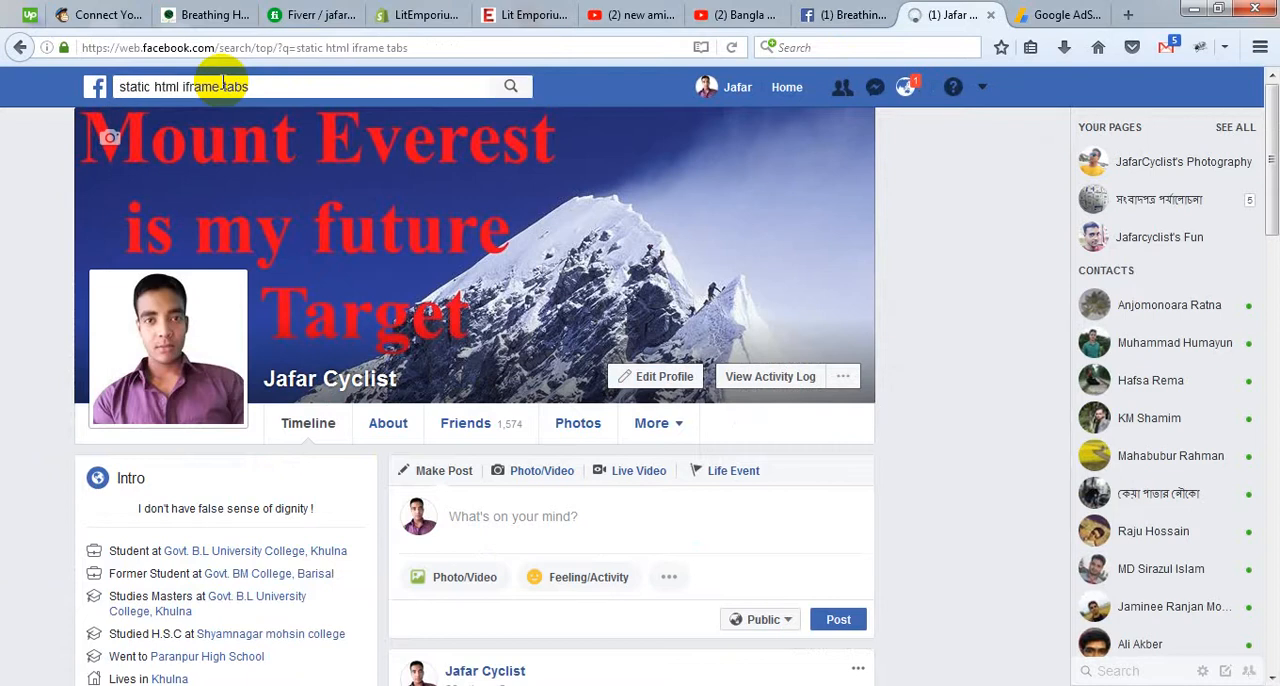
{"action": "left_click", "coordinate": [512, 86]}
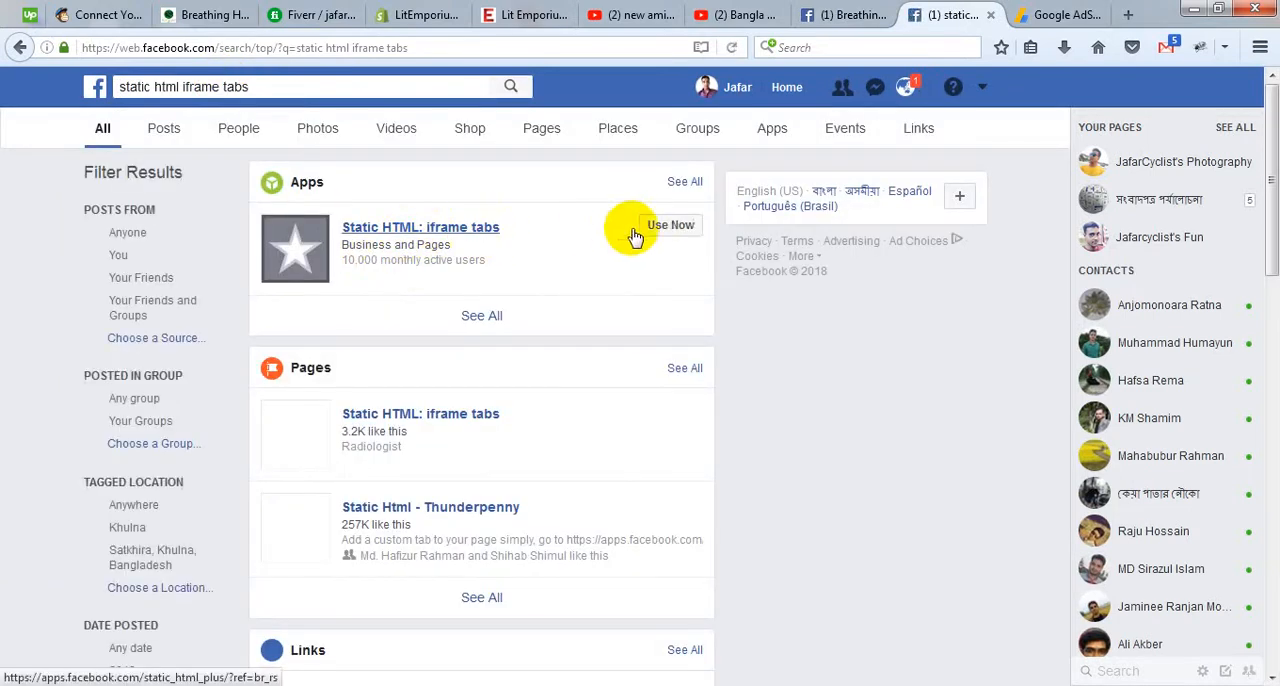
{"action": "left_click", "coordinate": [672, 224]}
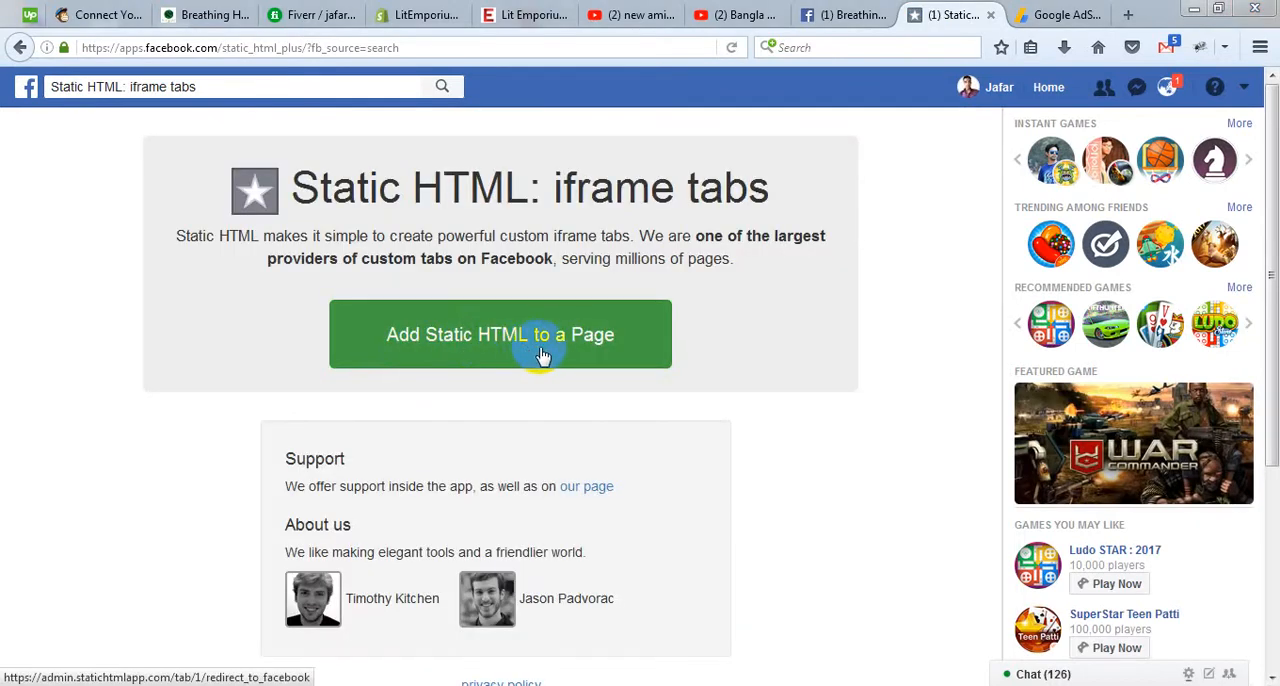
Step: Start adding Static HTML to a Page with the green 'Add Static HTML to a Page' button
{"action": "left_click", "coordinate": [500, 334]}
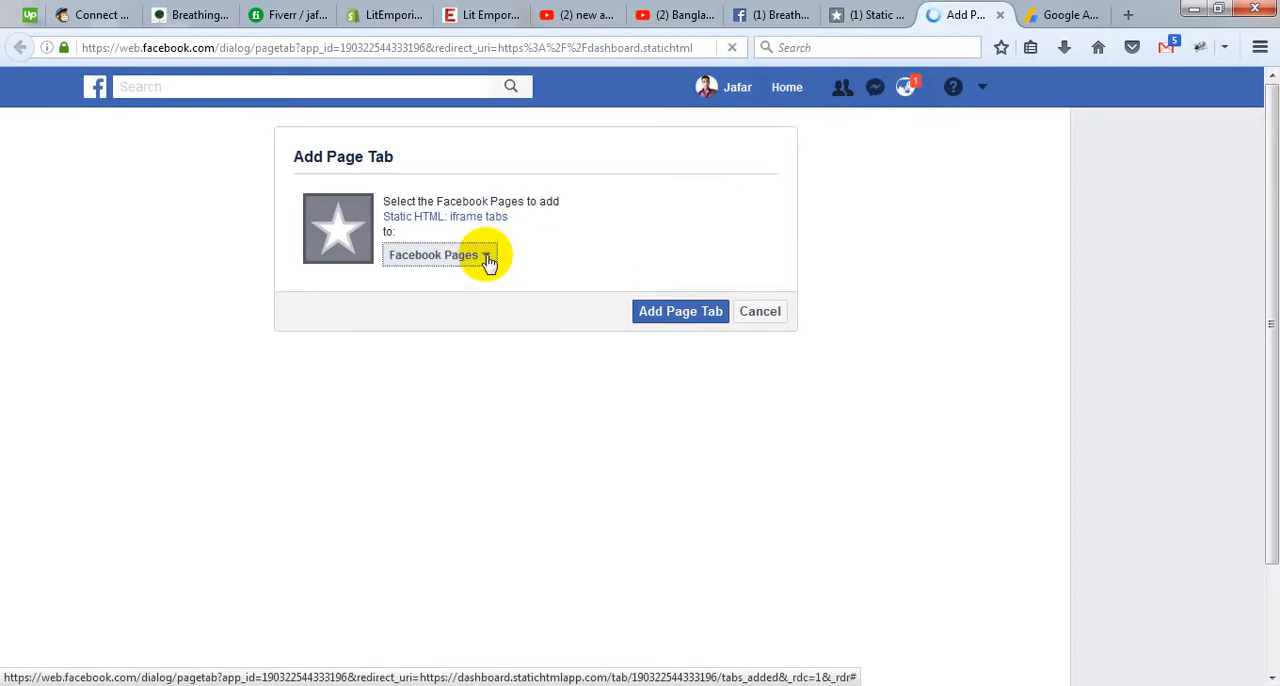
Step: Choose the Breathing Heart Page from the Pages list and submit Add Page Tab
{"action": "left_click", "coordinate": [440, 254]}
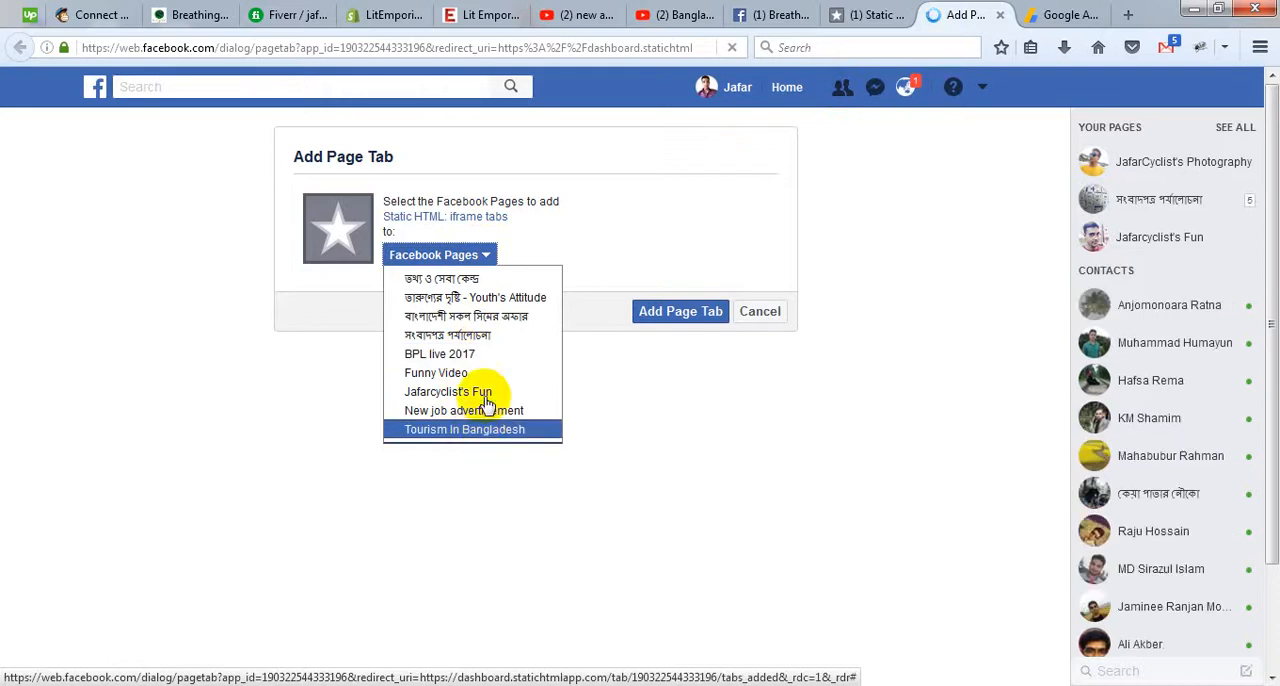
{"action": "scroll", "scroll_direction": "down", "scroll_amount": 3}
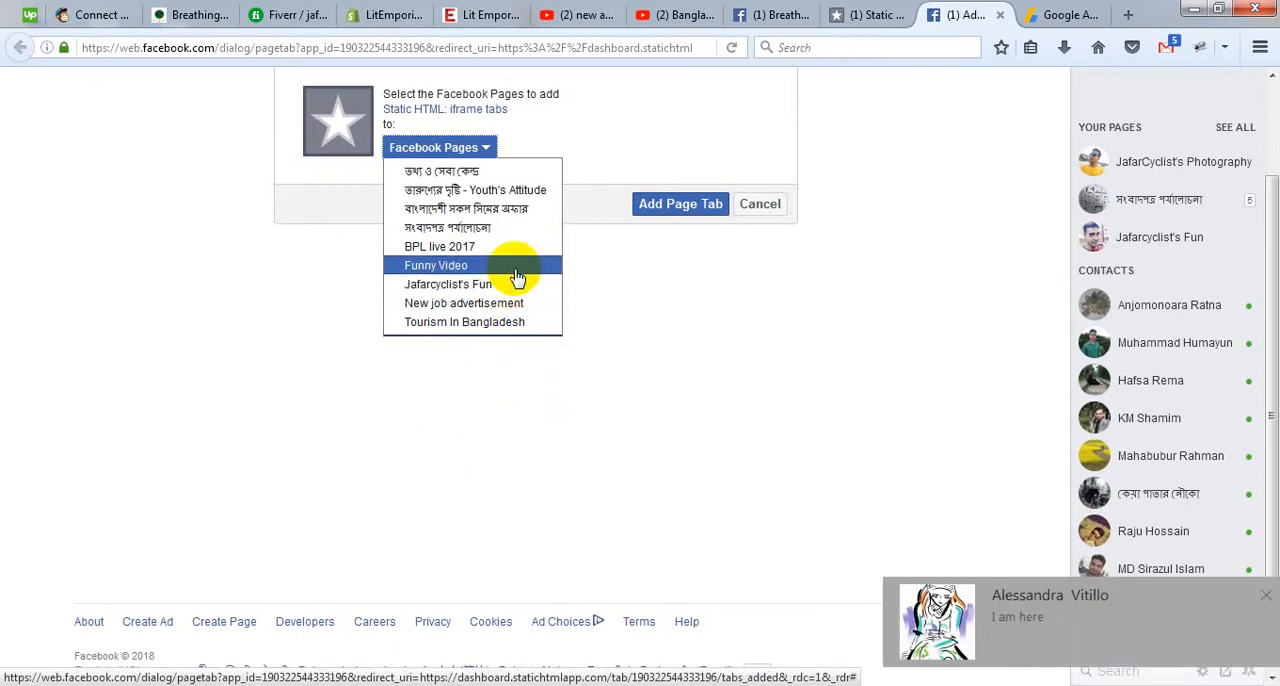
{"action": "left_click", "coordinate": [450, 284]}
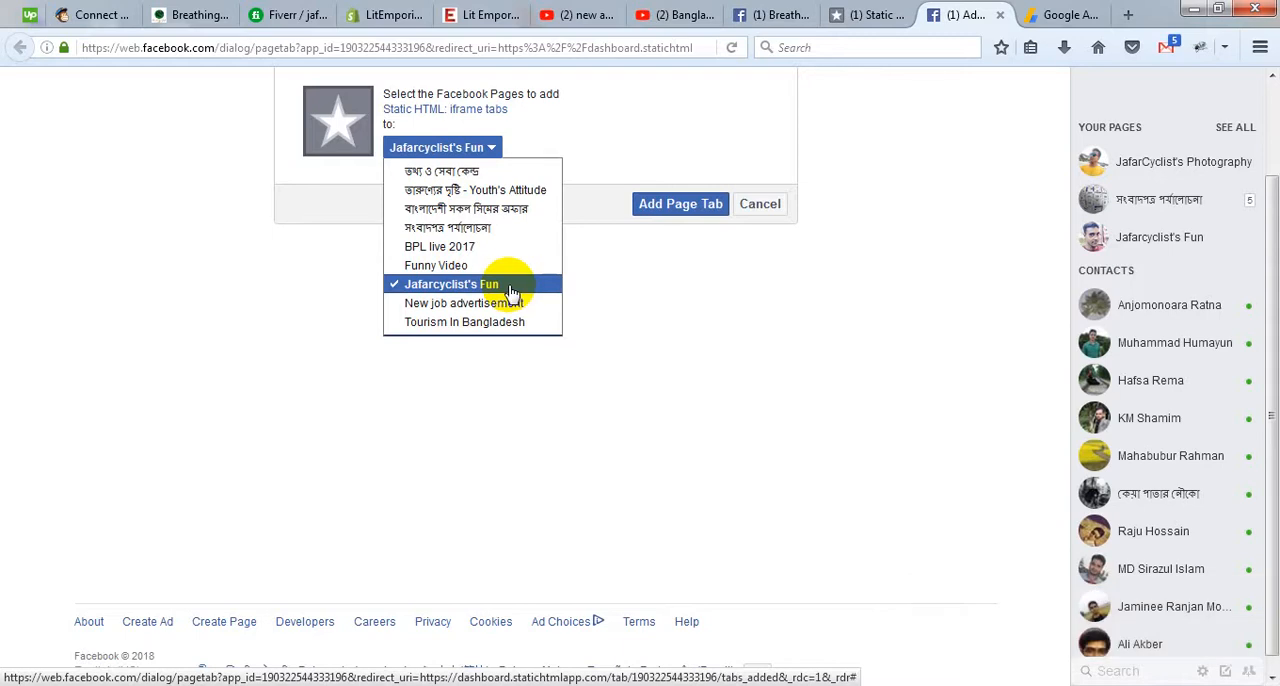
{"action": "mouse_move", "coordinate": [710, 244]}
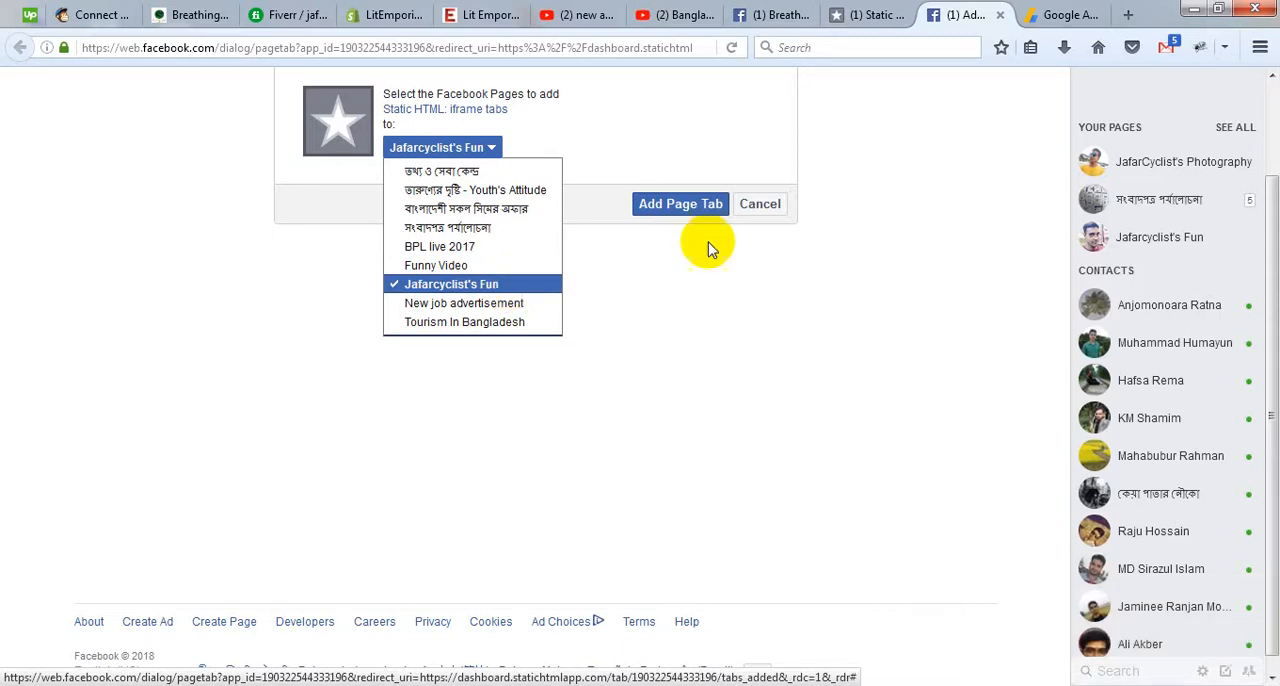
{"action": "left_click", "coordinate": [680, 204]}
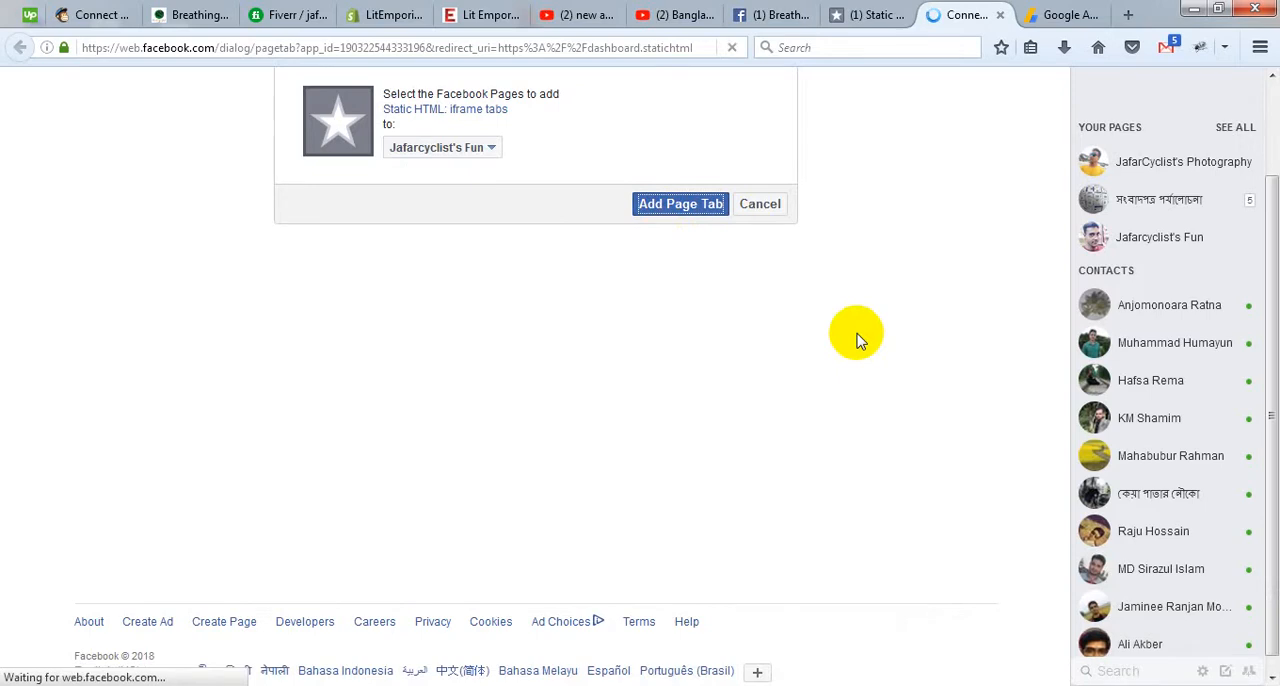
{"action": "left_click", "coordinate": [680, 204]}
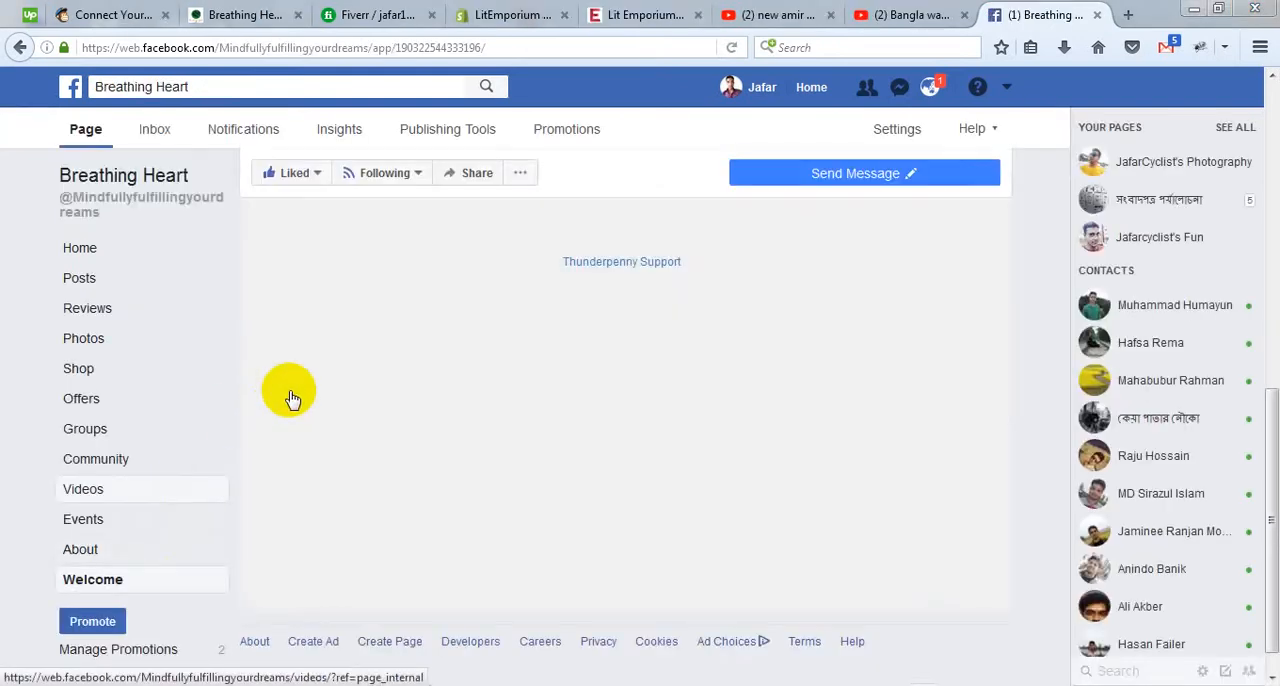
Step: From the new Welcome tab, launch 'Set up tab' to load the Thunderpenny editing dashboard
{"action": "left_click", "coordinate": [92, 580]}
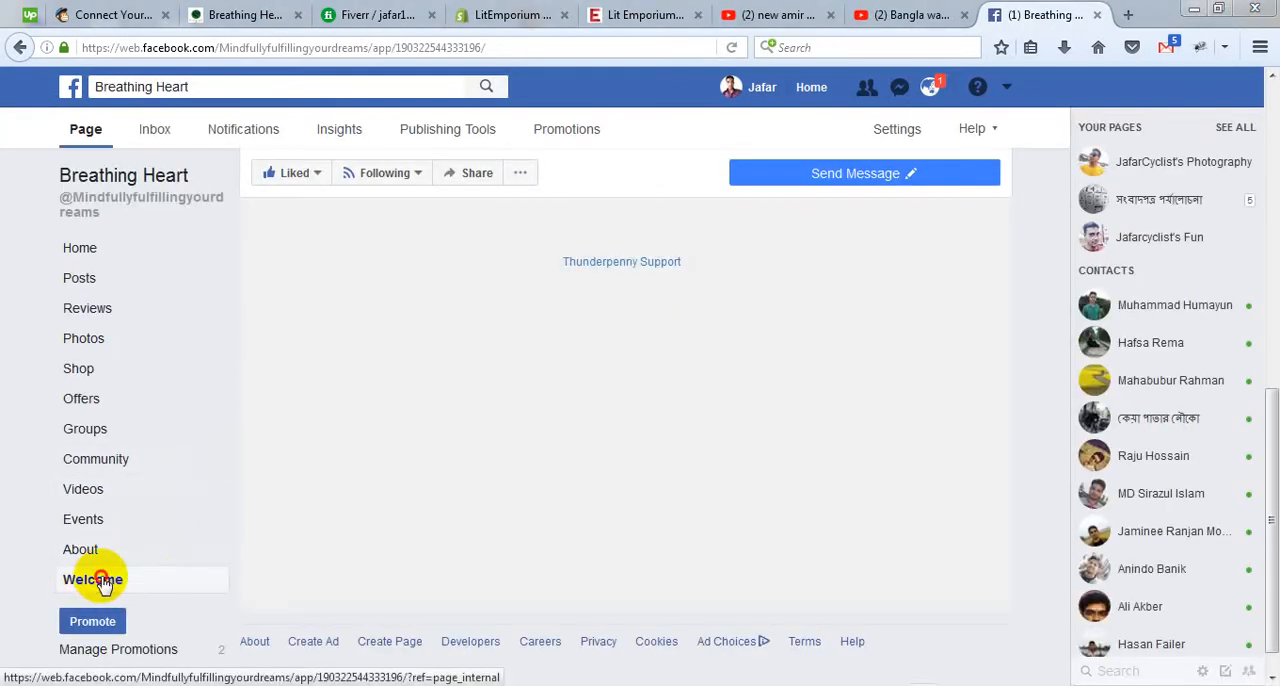
{"action": "left_click", "coordinate": [92, 580]}
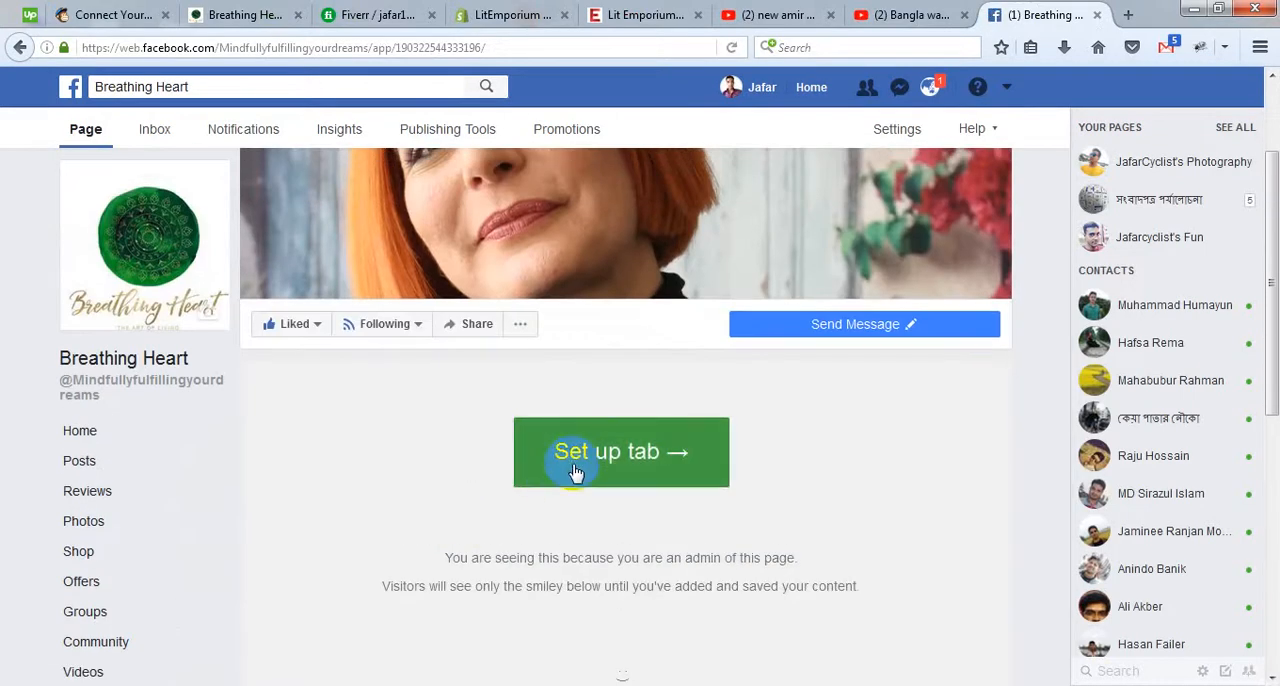
{"action": "left_click", "coordinate": [620, 452]}
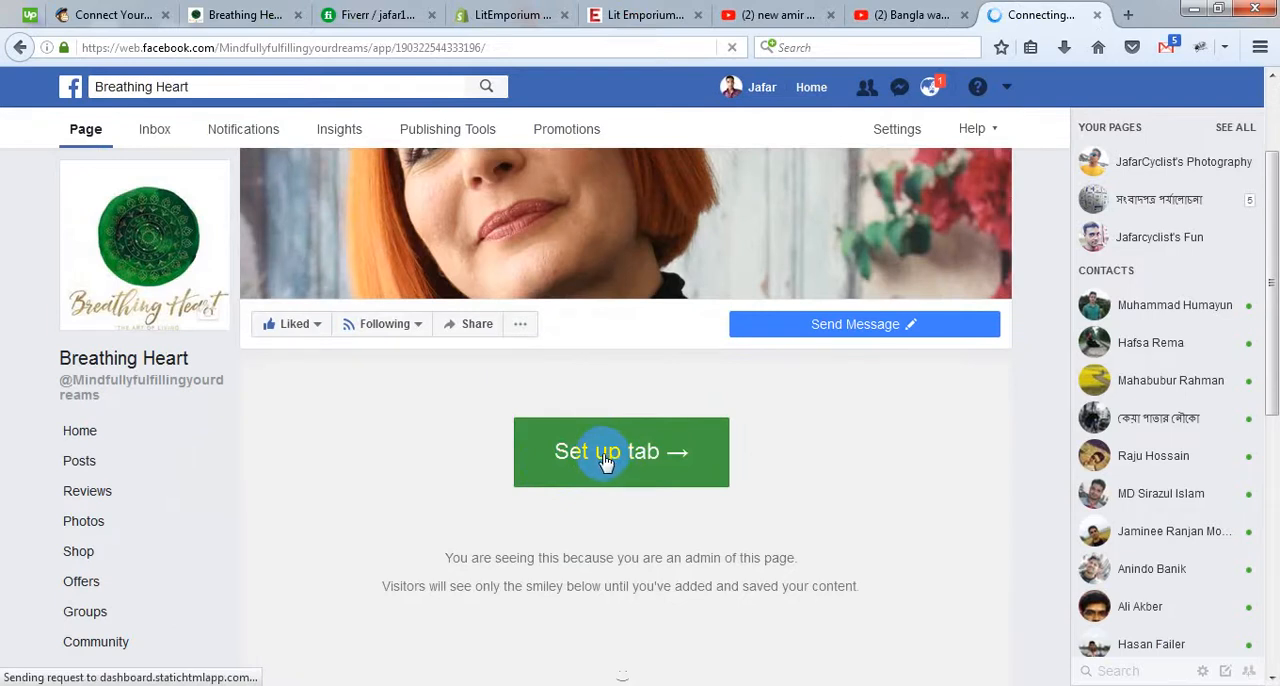
{"action": "left_click", "coordinate": [620, 452]}
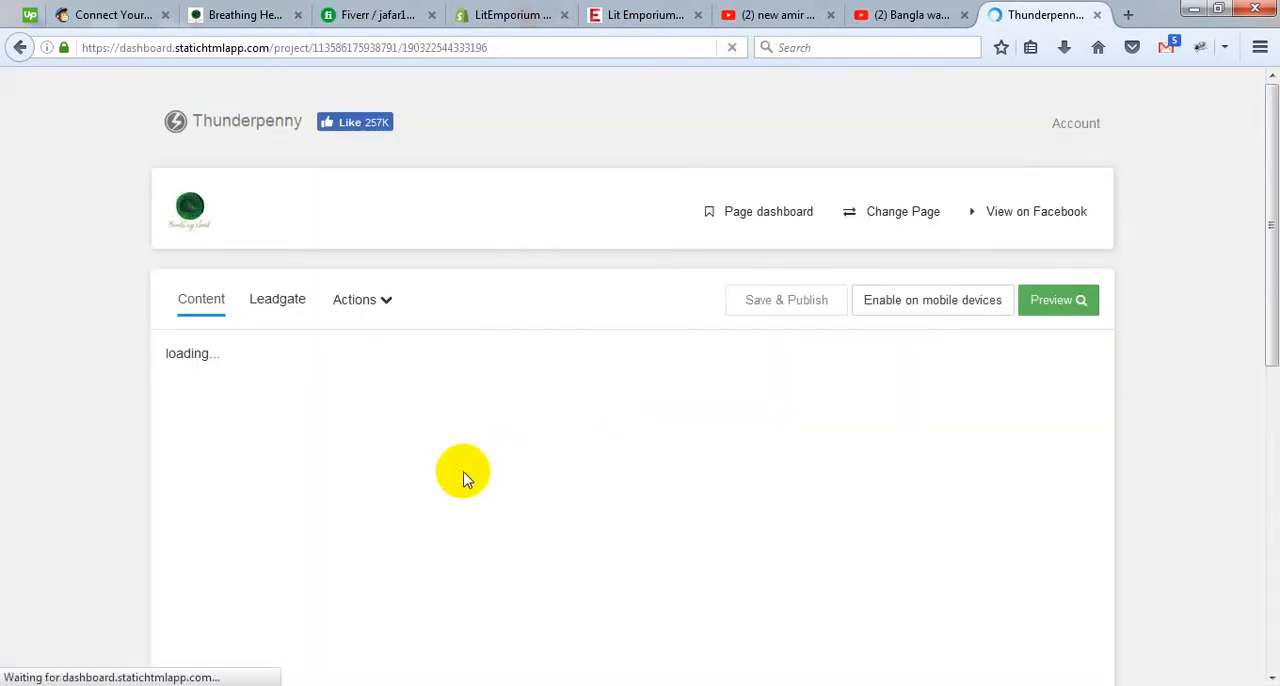
Step: Review the index.html booking and PayPal Buy Now code, then view the live Book a Session tab
{"action": "scroll", "scroll_direction": "down", "scroll_amount": 3}
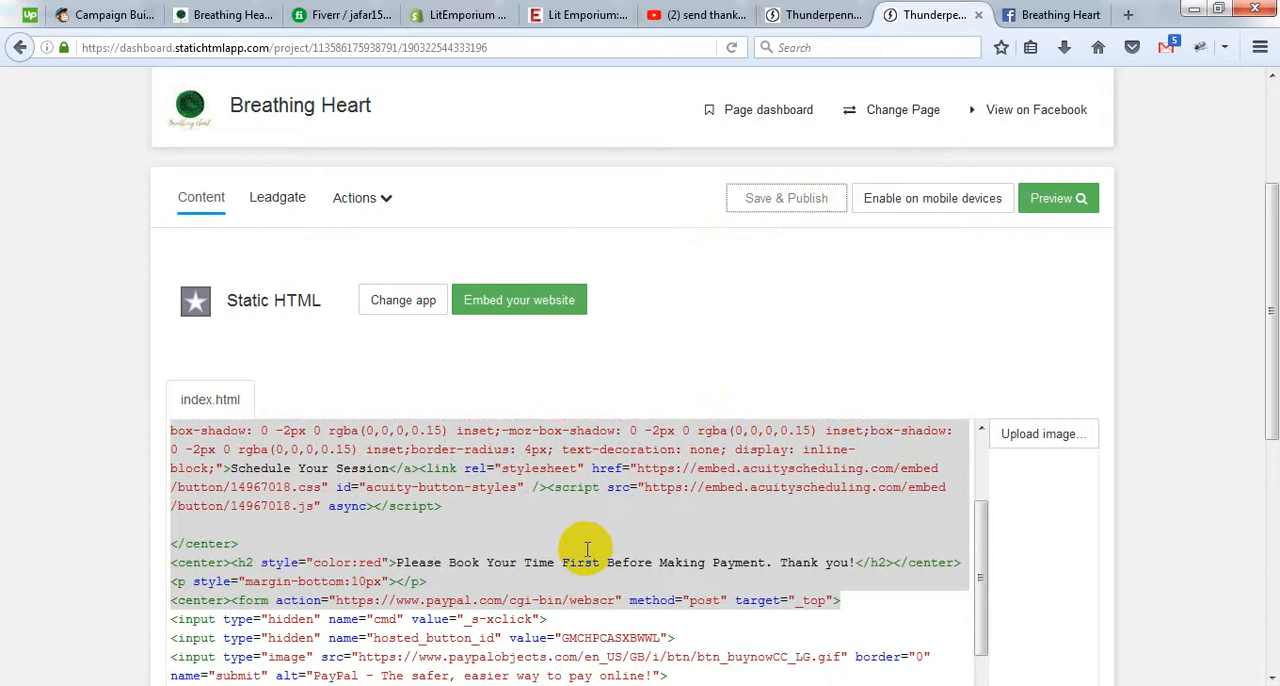
{"action": "left_click", "coordinate": [1050, 14]}
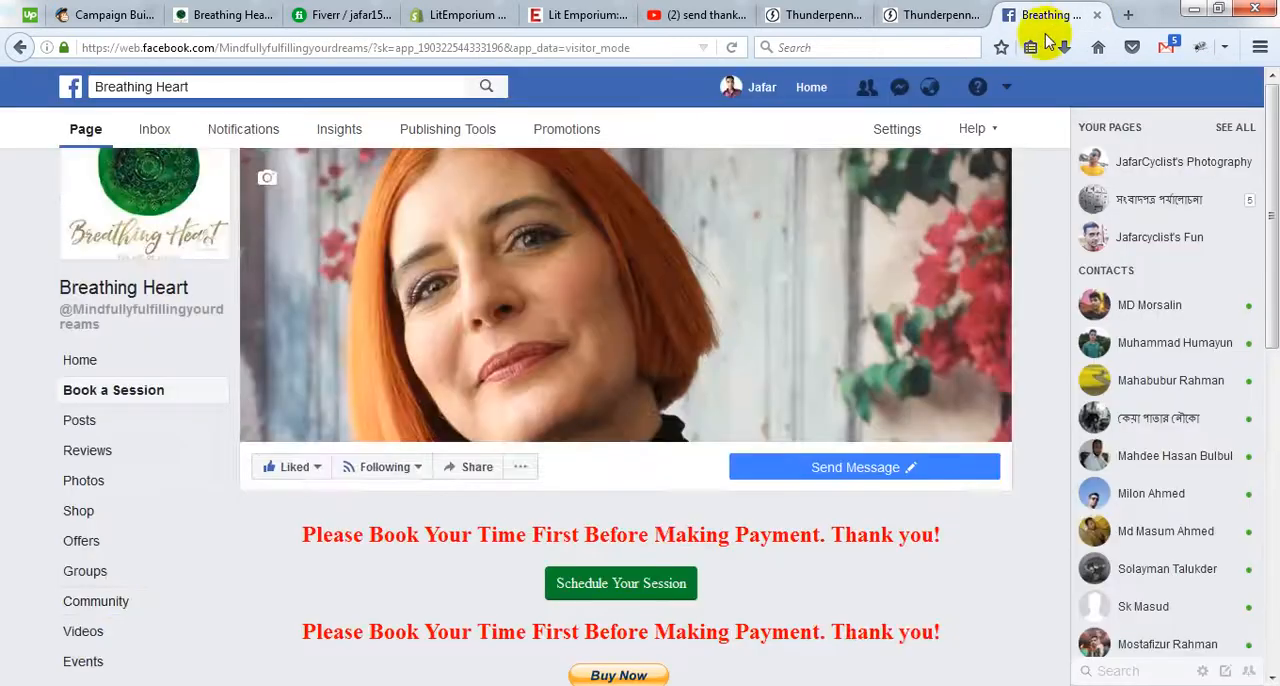
{"action": "scroll", "scroll_direction": "down", "scroll_amount": 3}
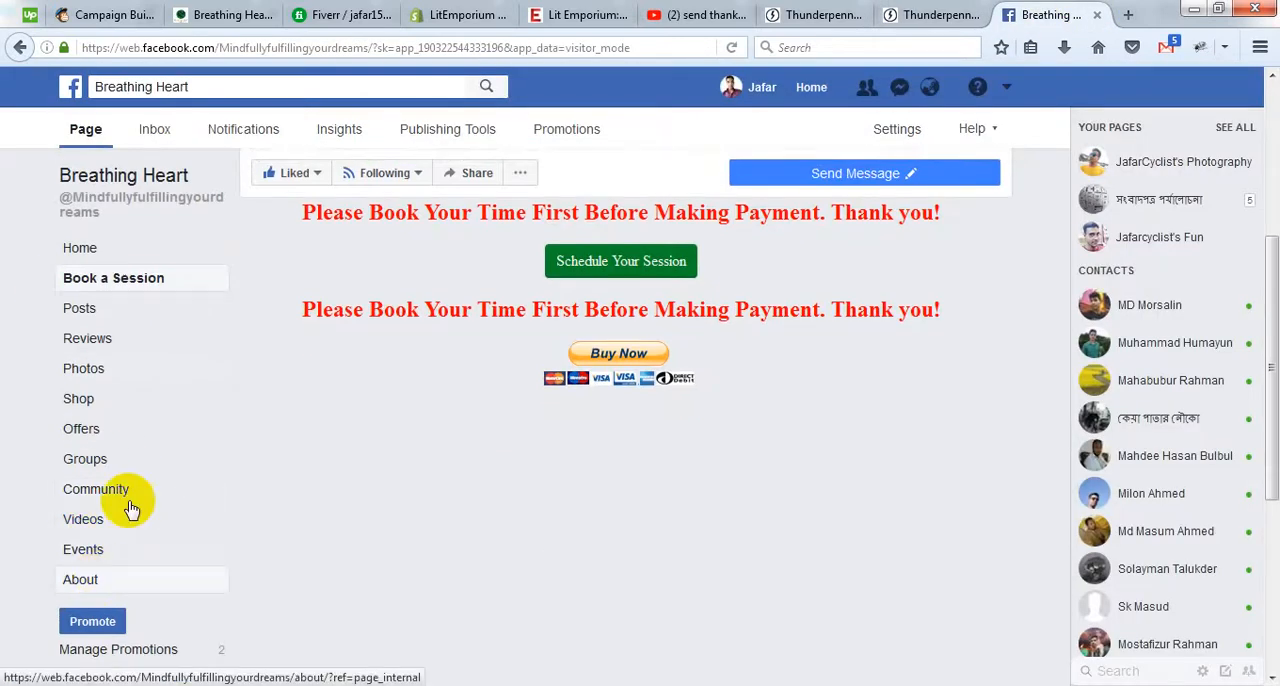
{"action": "mouse_move", "coordinate": [112, 398]}
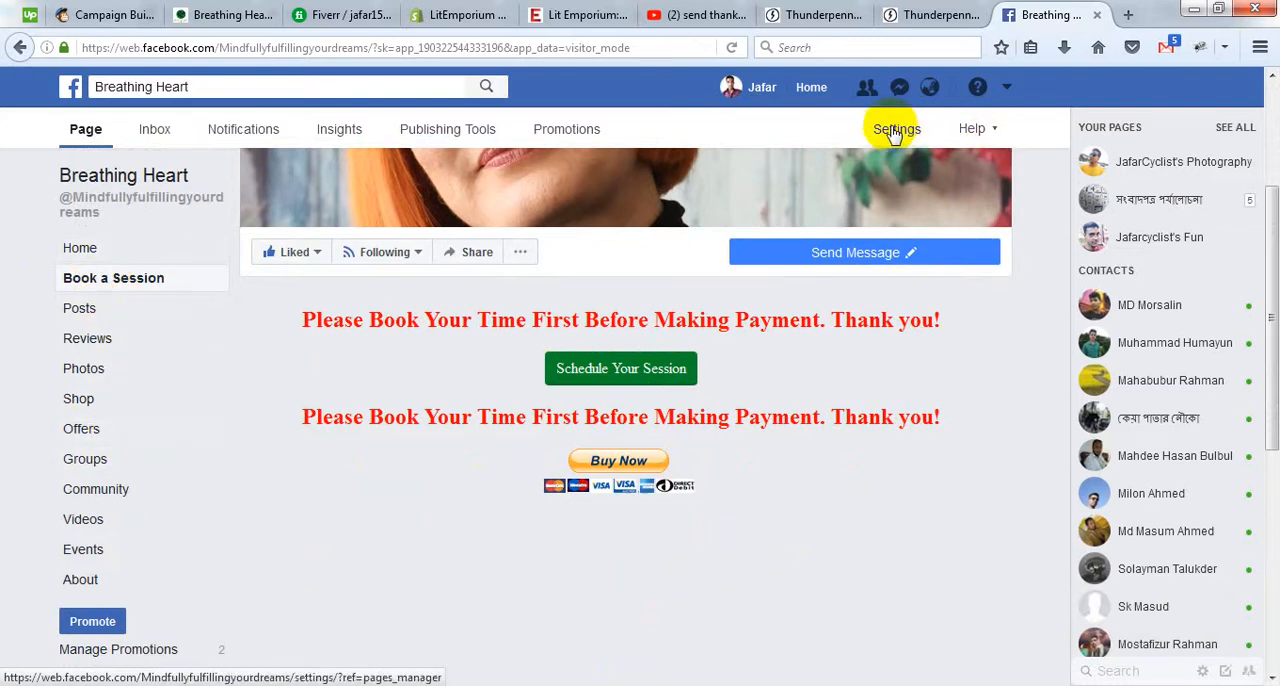
Step: Go to the page's Settings, Edit Page, to list its tabs including Book a Session
{"action": "left_click", "coordinate": [896, 128]}
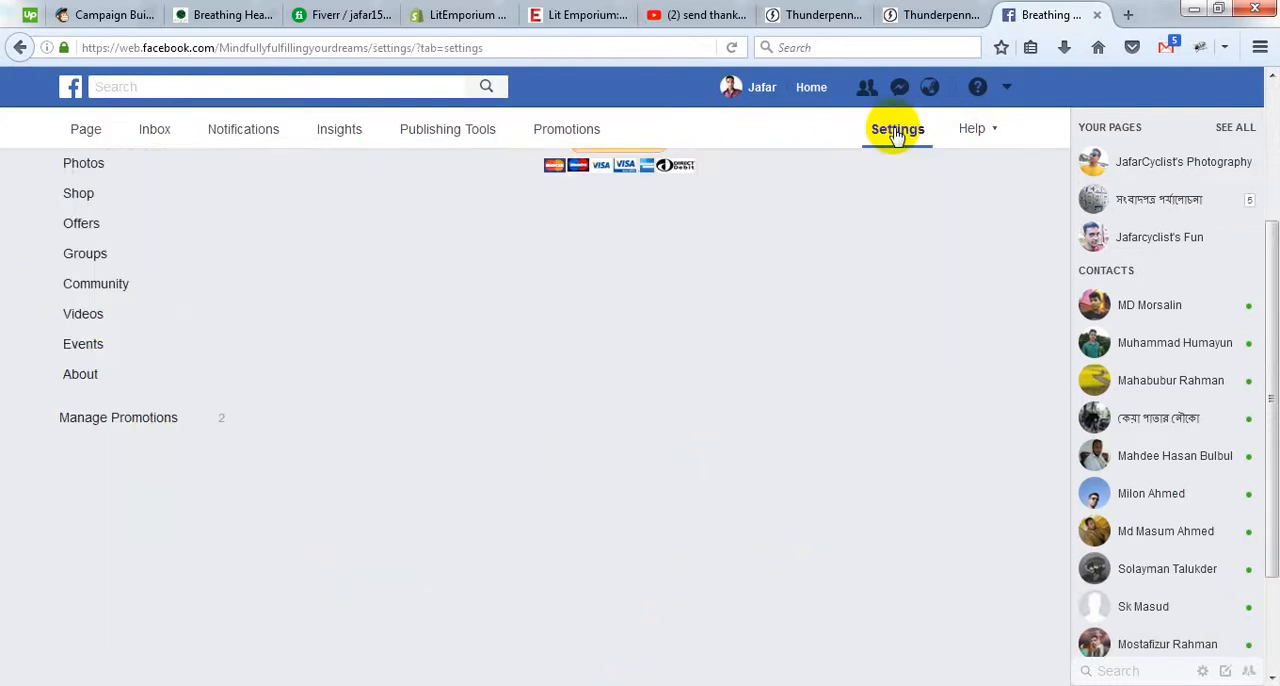
{"action": "left_click", "coordinate": [896, 128]}
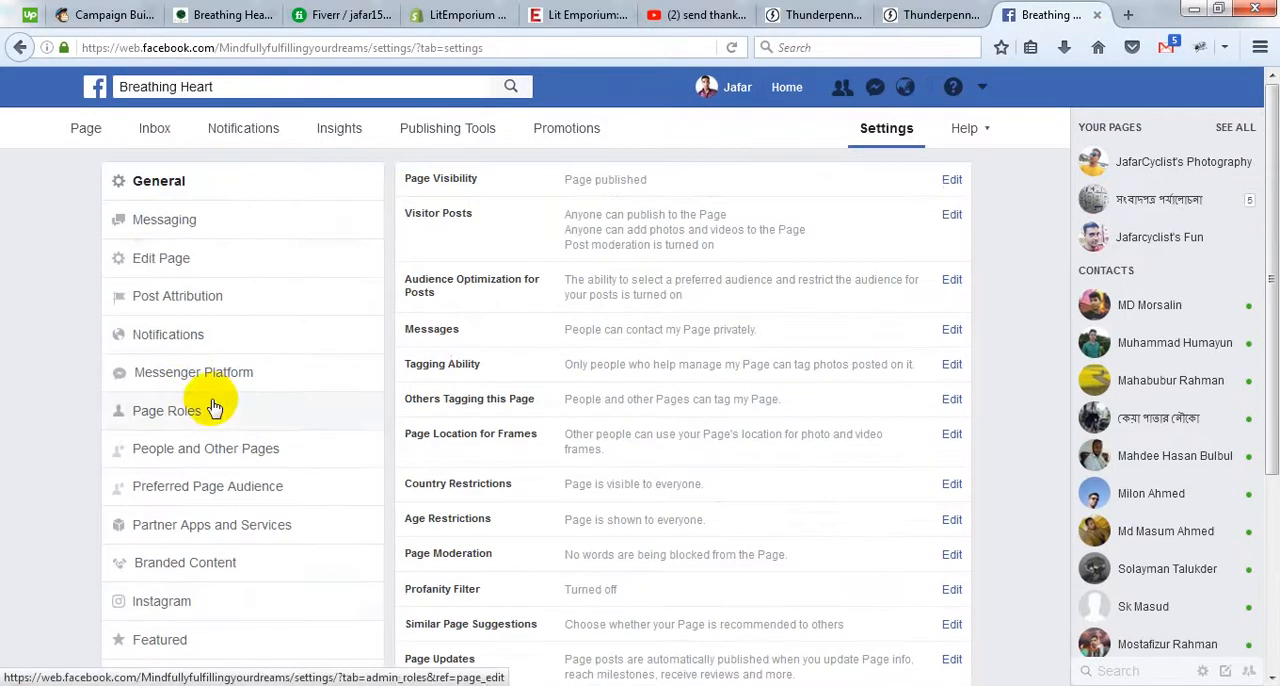
{"action": "left_click", "coordinate": [160, 258]}
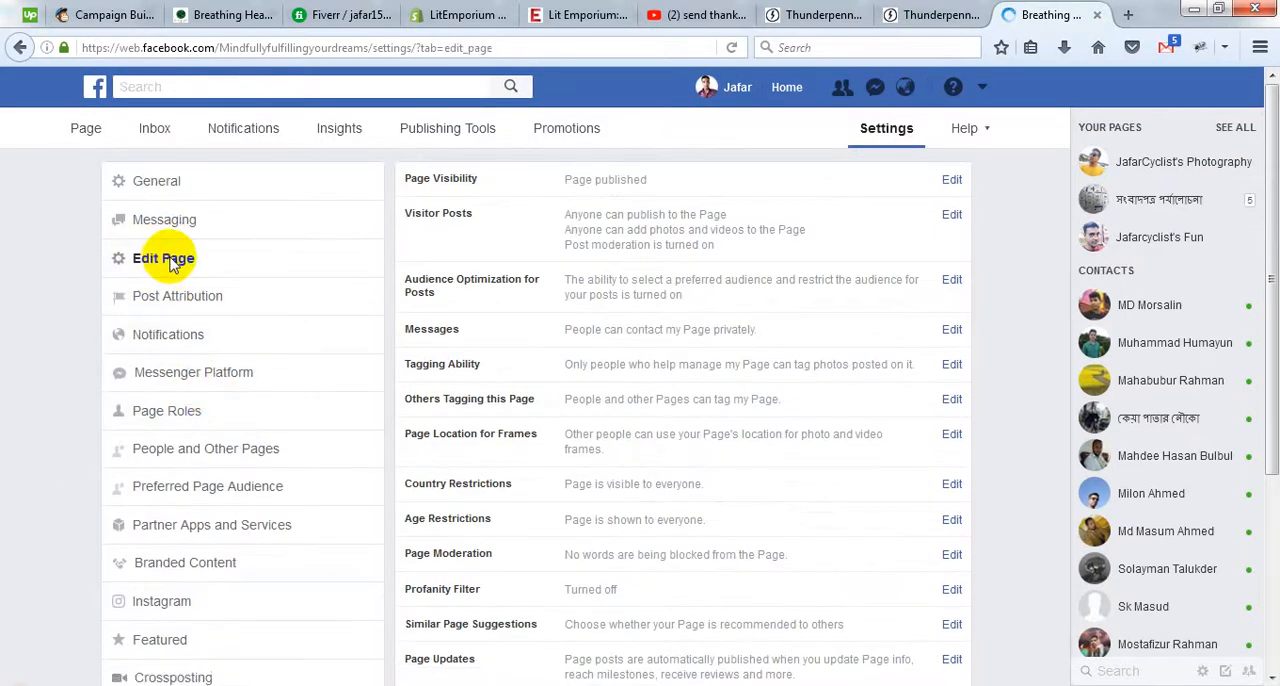
{"action": "left_click", "coordinate": [164, 258]}
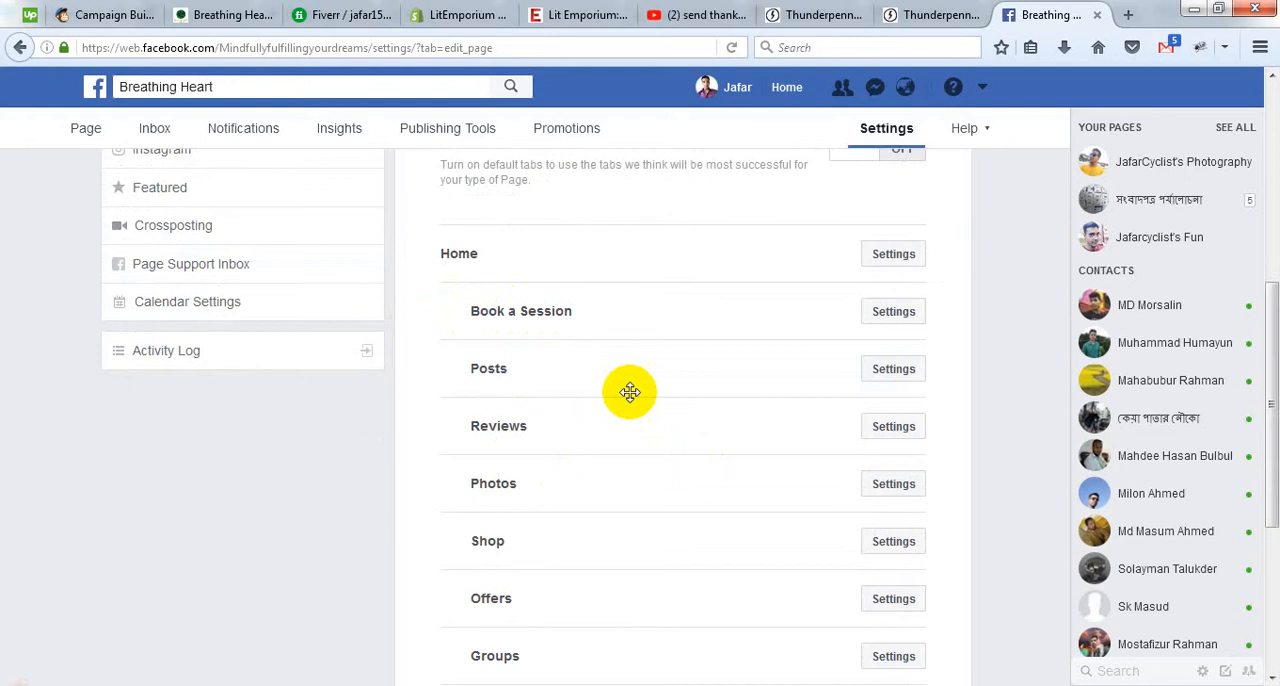
{"action": "mouse_move", "coordinate": [740, 344]}
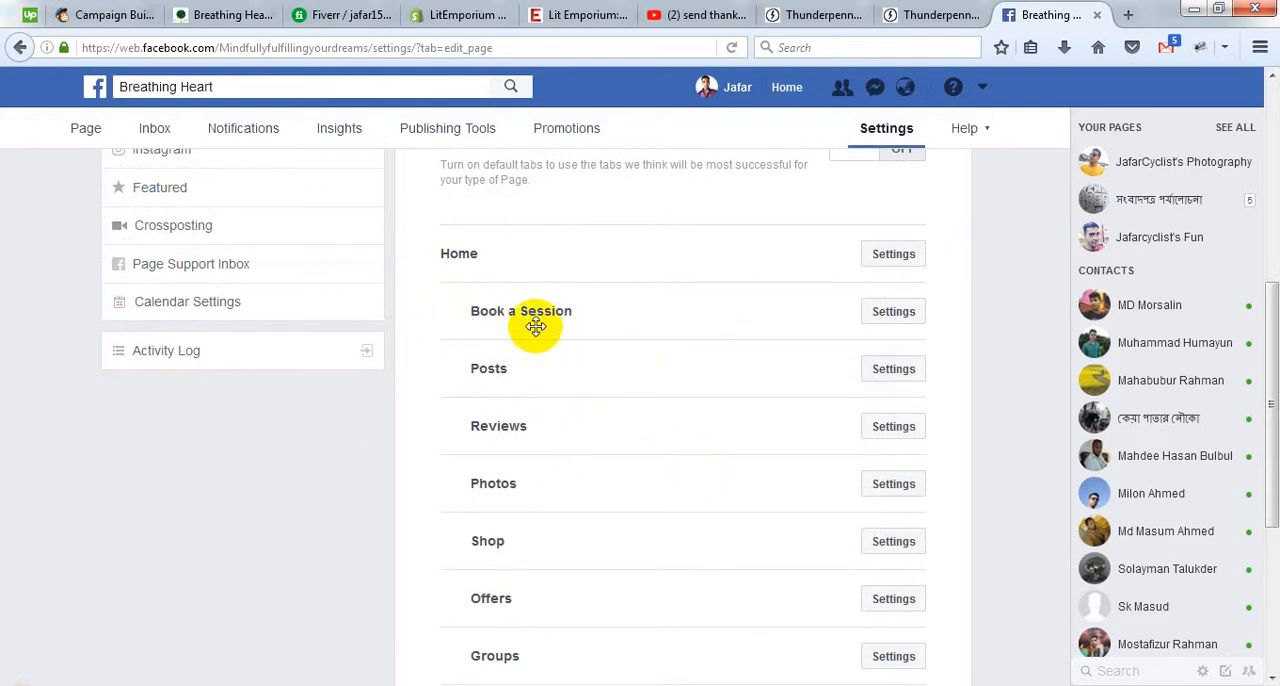
{"action": "mouse_move", "coordinate": [528, 304]}
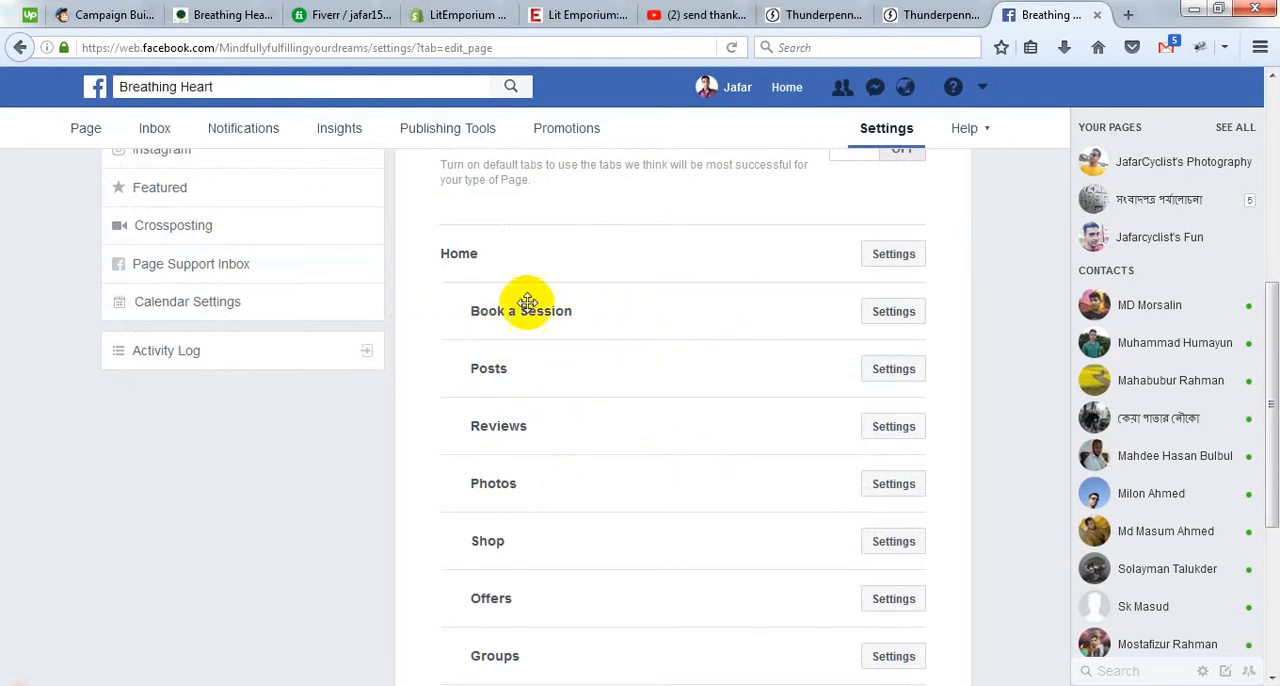
{"action": "mouse_move", "coordinate": [766, 340]}
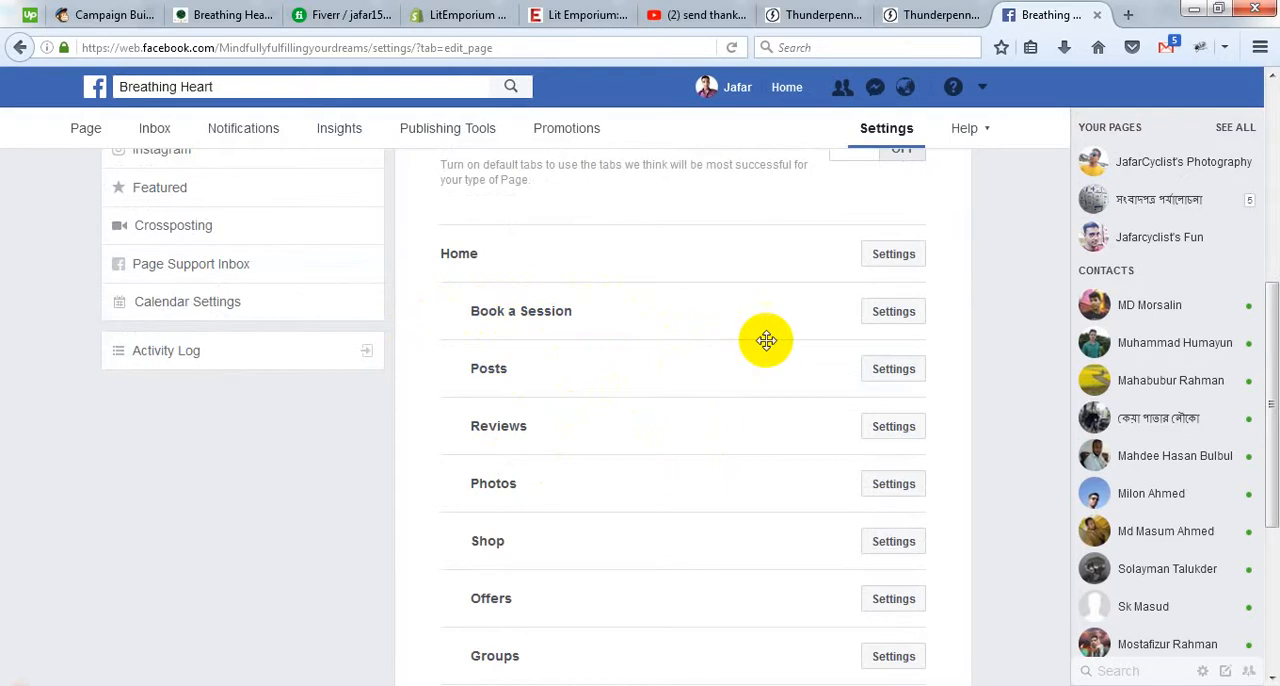
Step: Expand Book a Session's settings, confirm its Custom Tab Name unchanged, and verify the tab is on
{"action": "left_click", "coordinate": [892, 312]}
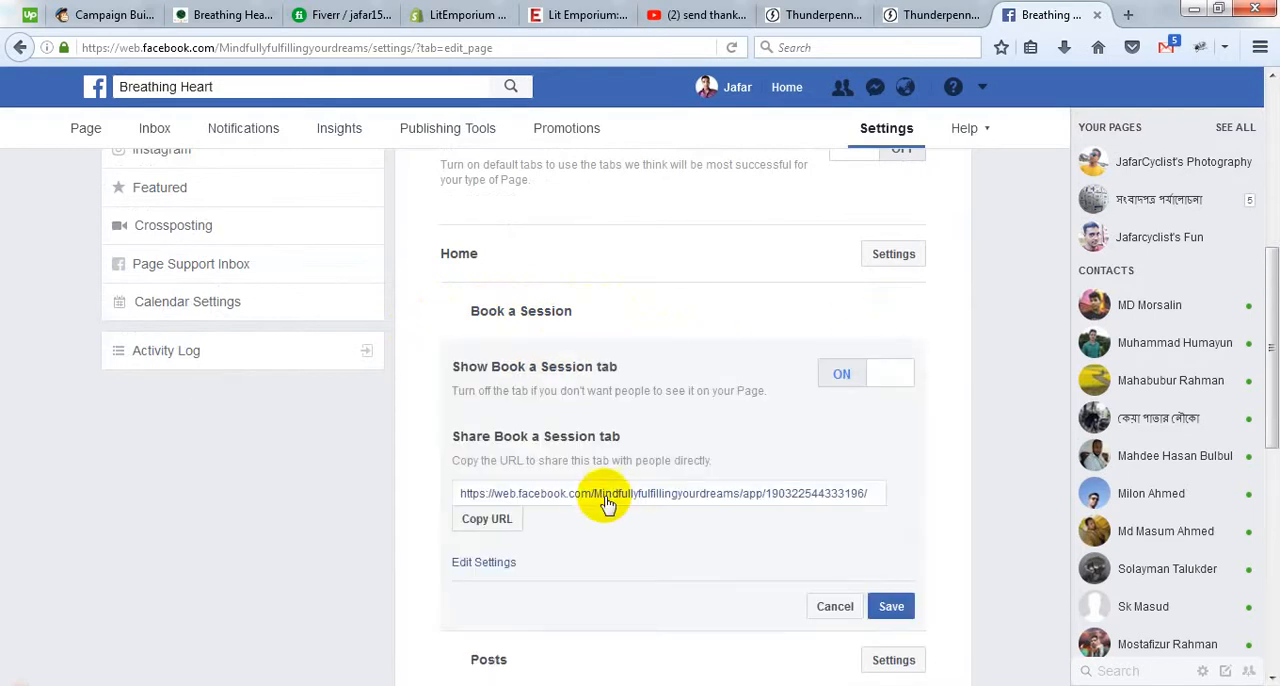
{"action": "scroll", "scroll_direction": "down", "scroll_amount": 3}
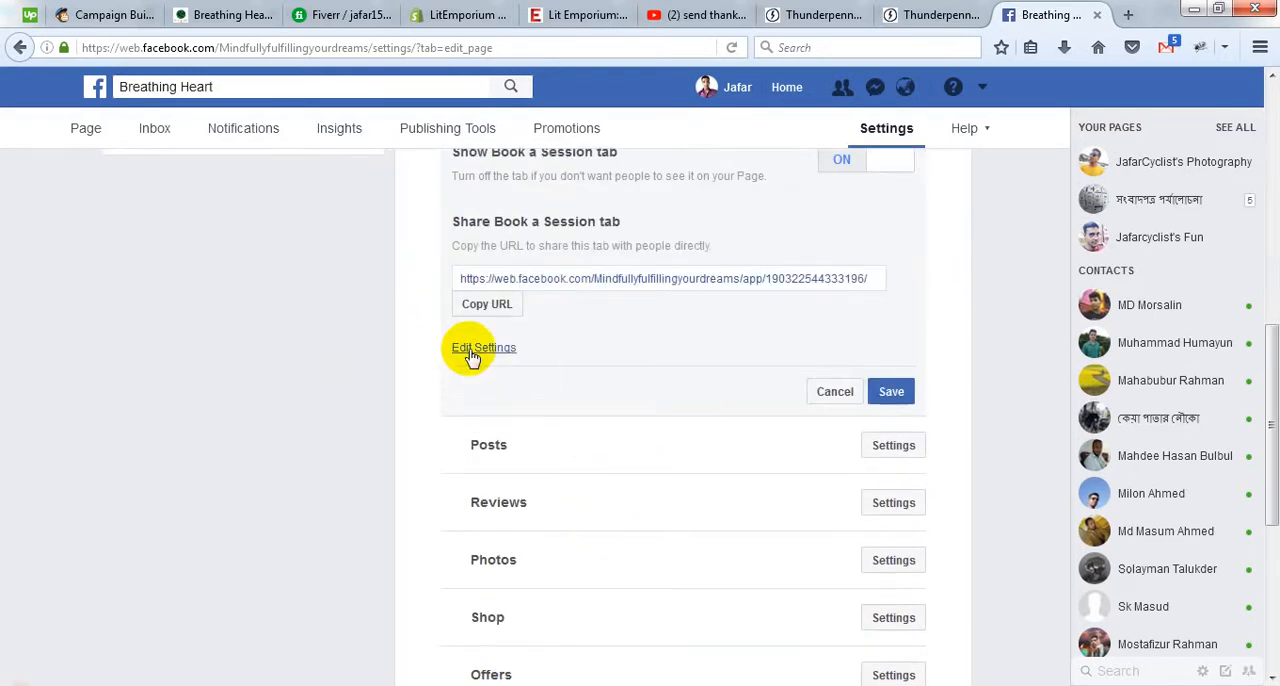
{"action": "left_click", "coordinate": [484, 348]}
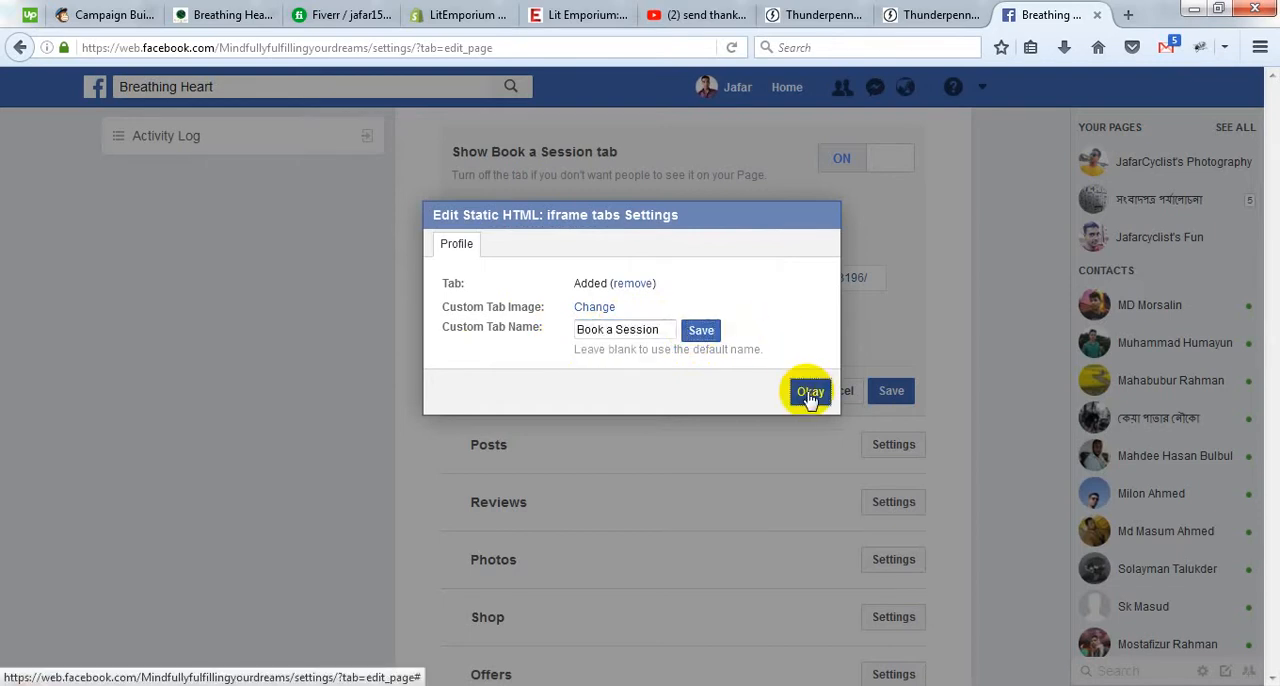
{"action": "left_click", "coordinate": [810, 392]}
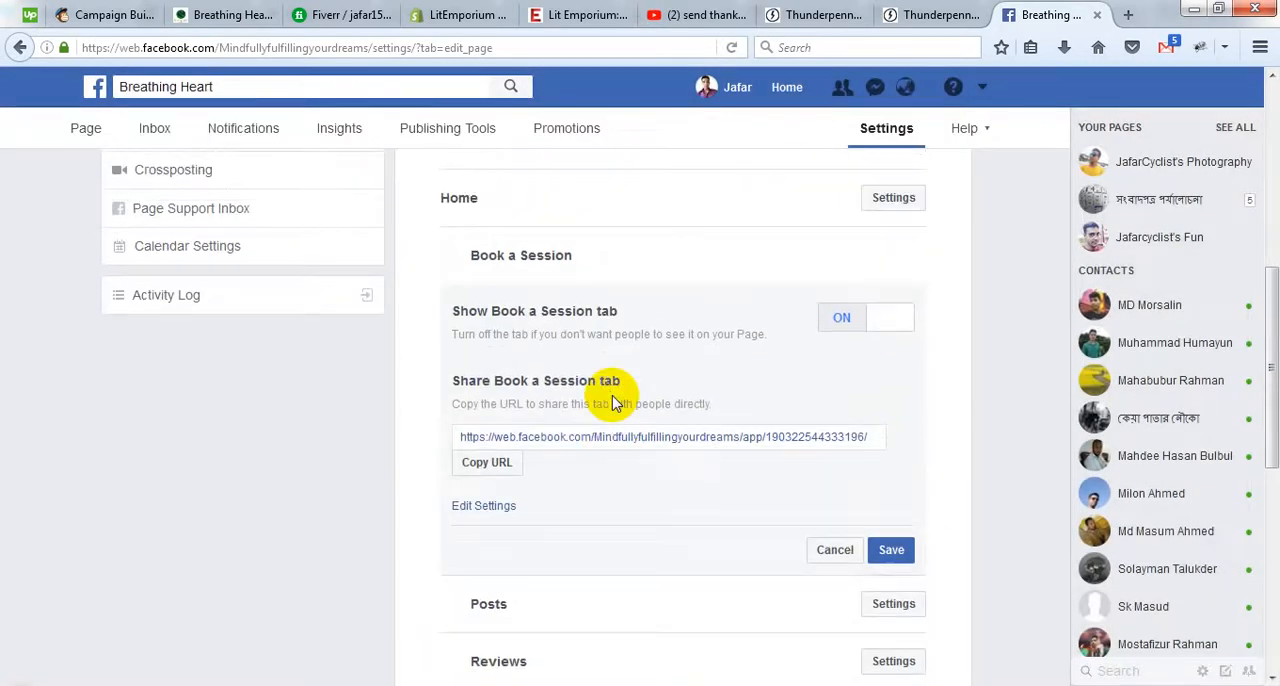
{"action": "scroll", "scroll_direction": "down", "scroll_amount": 3}
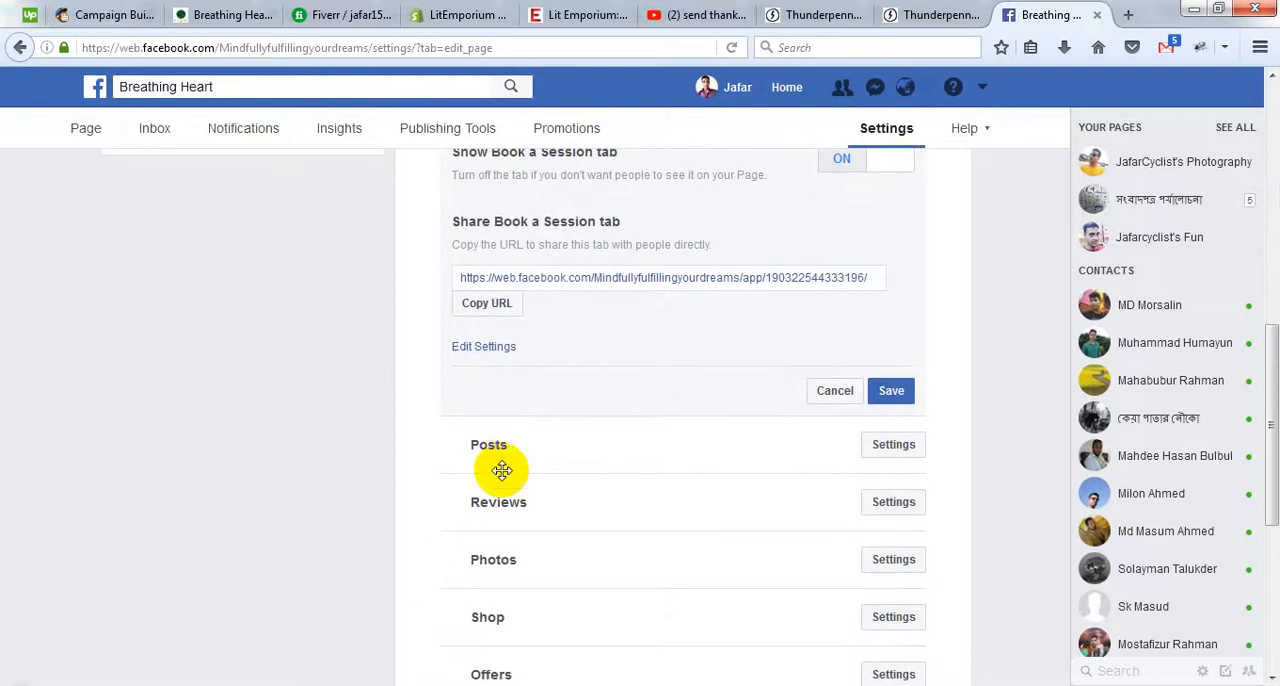
{"action": "scroll", "scroll_direction": "up", "scroll_amount": 3}
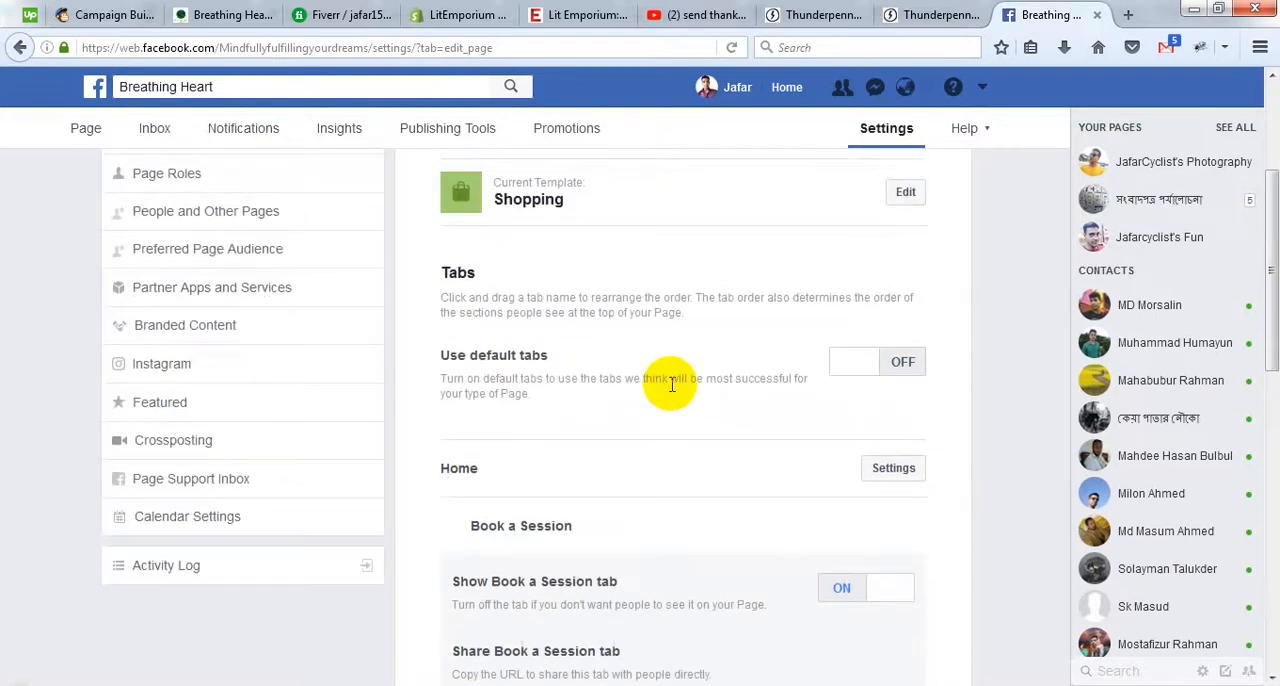